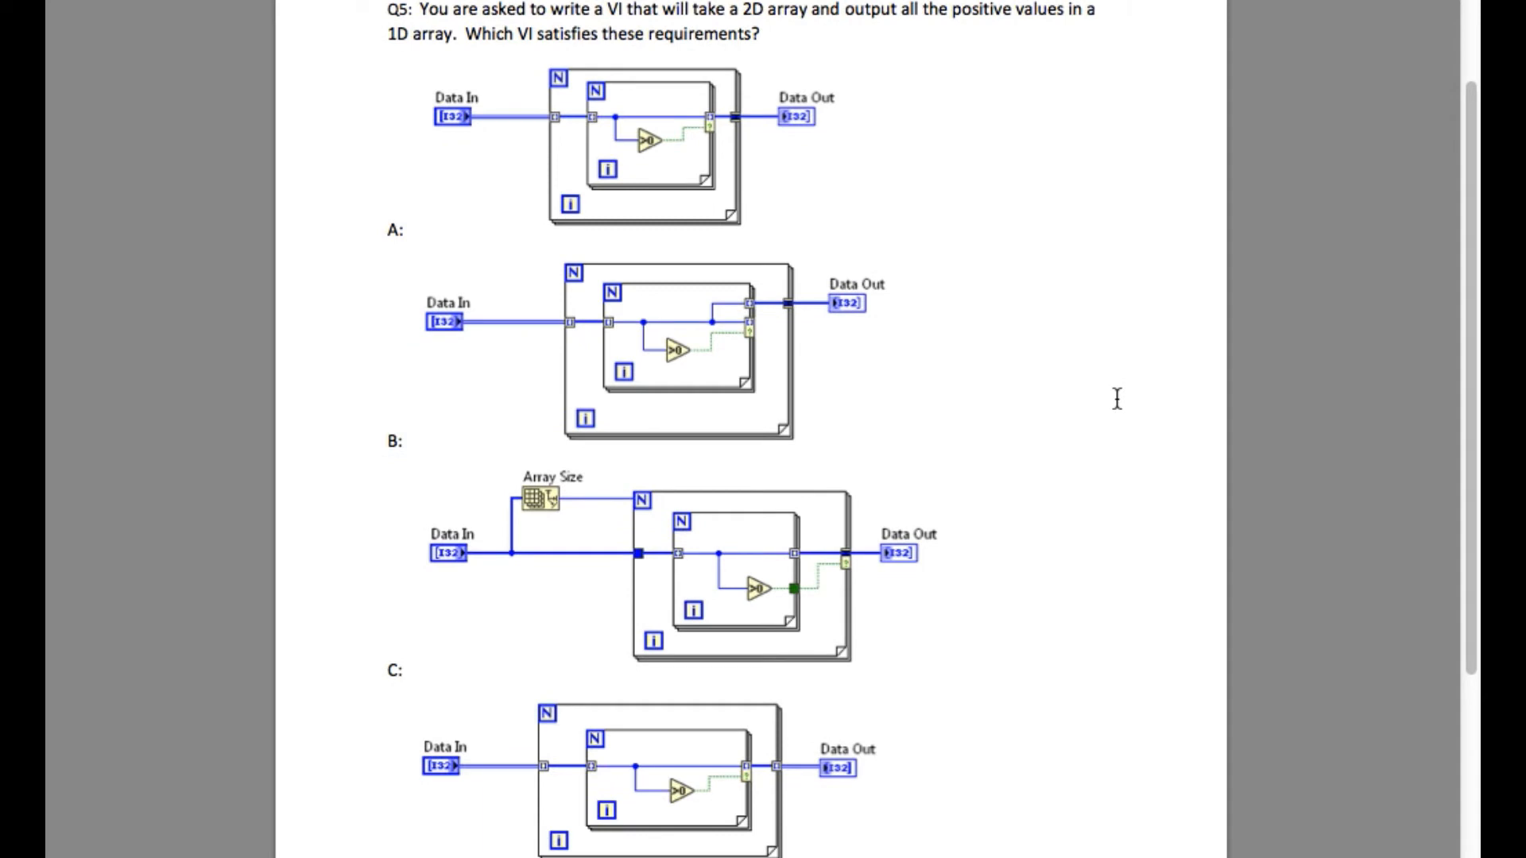
{"action": "mouse_move", "coordinate": [444, 541]}
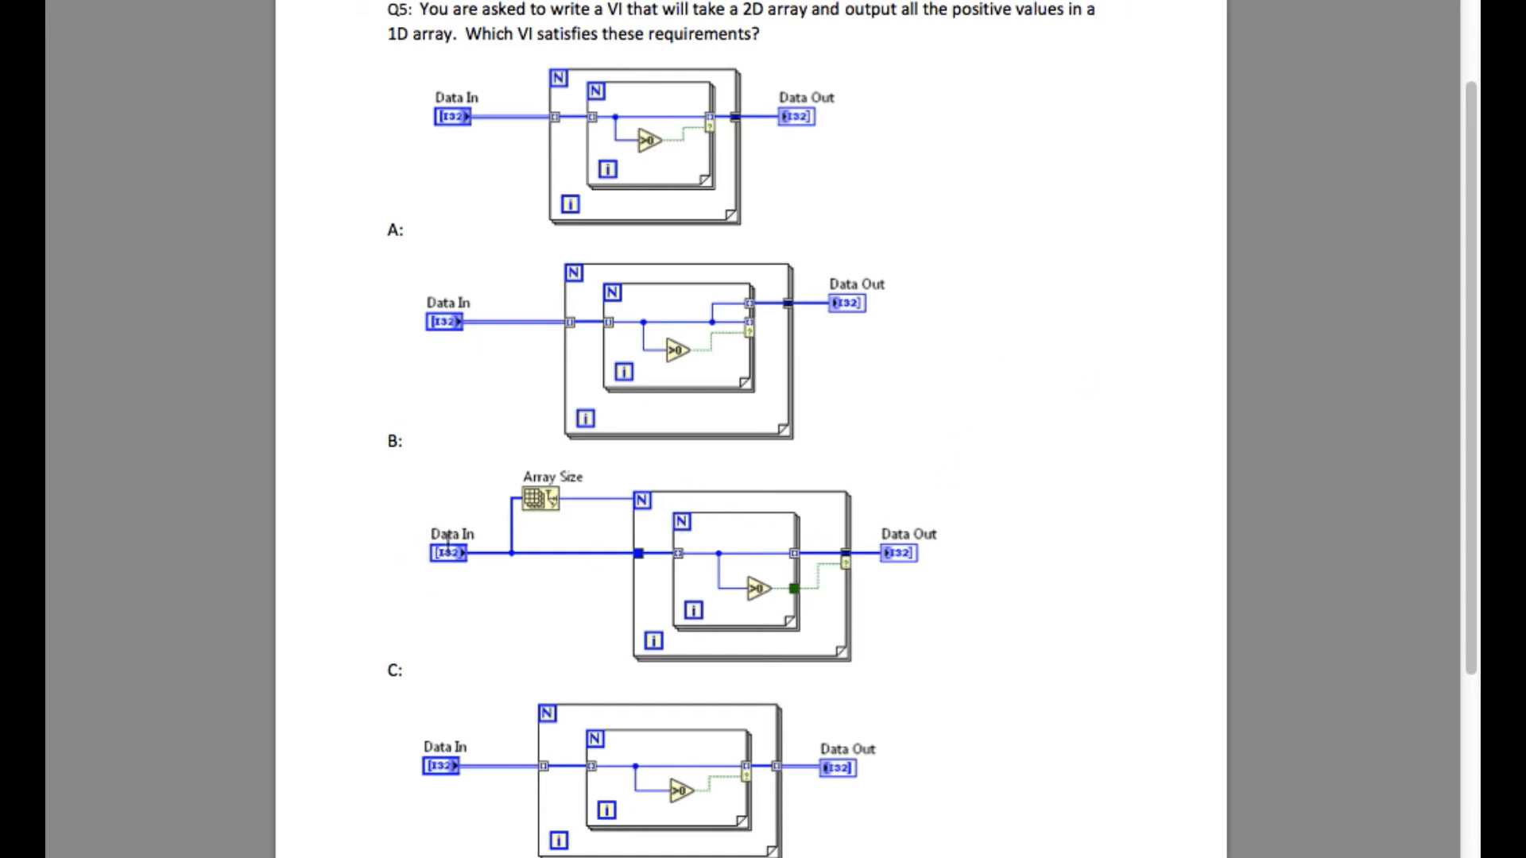
{"action": "mouse_move", "coordinate": [197, 383]}
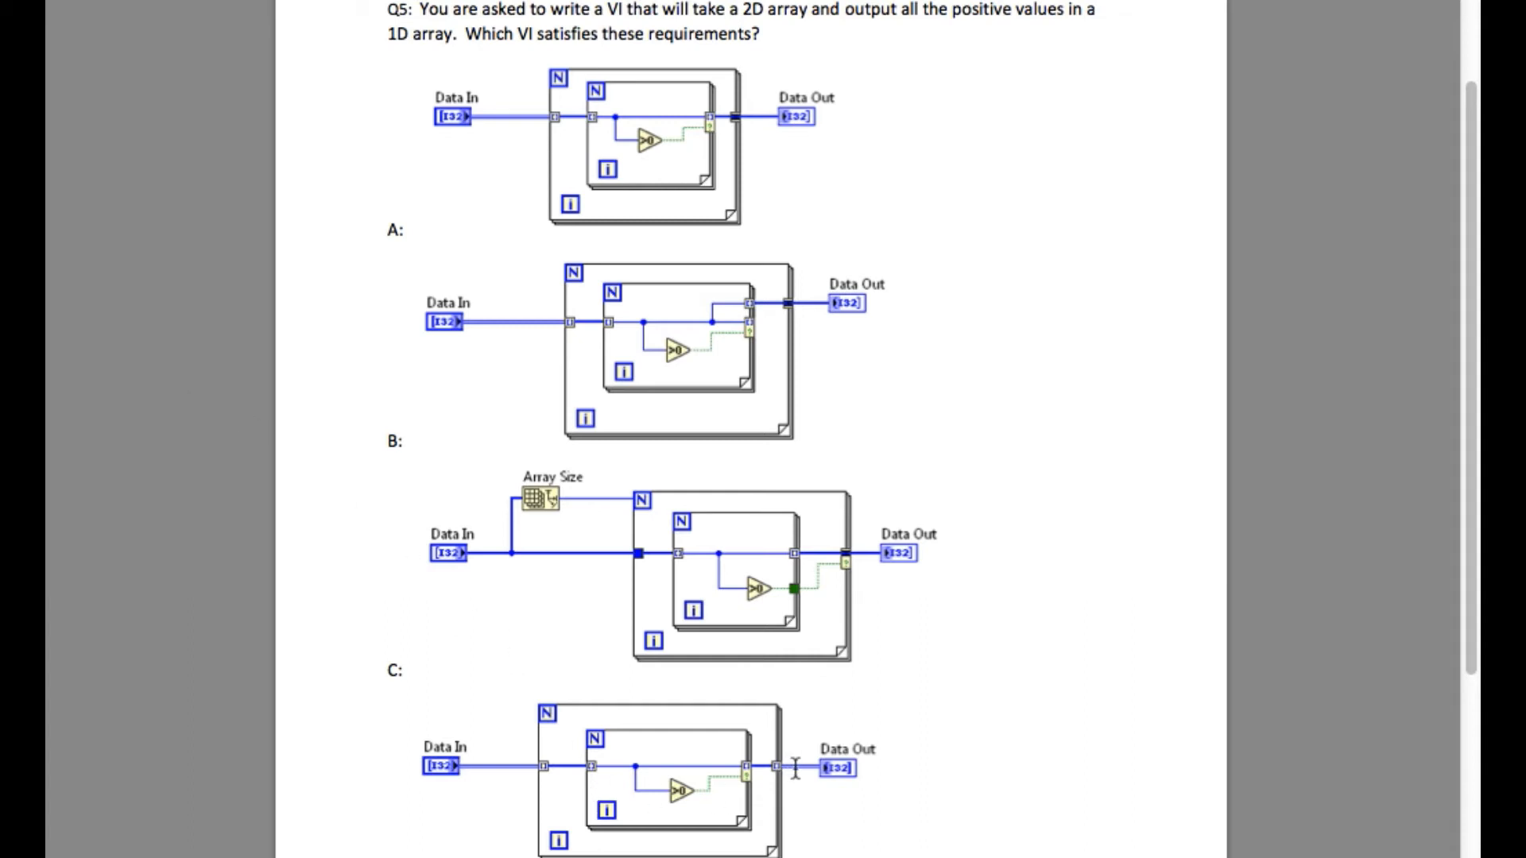
{"action": "mouse_move", "coordinate": [790, 769]}
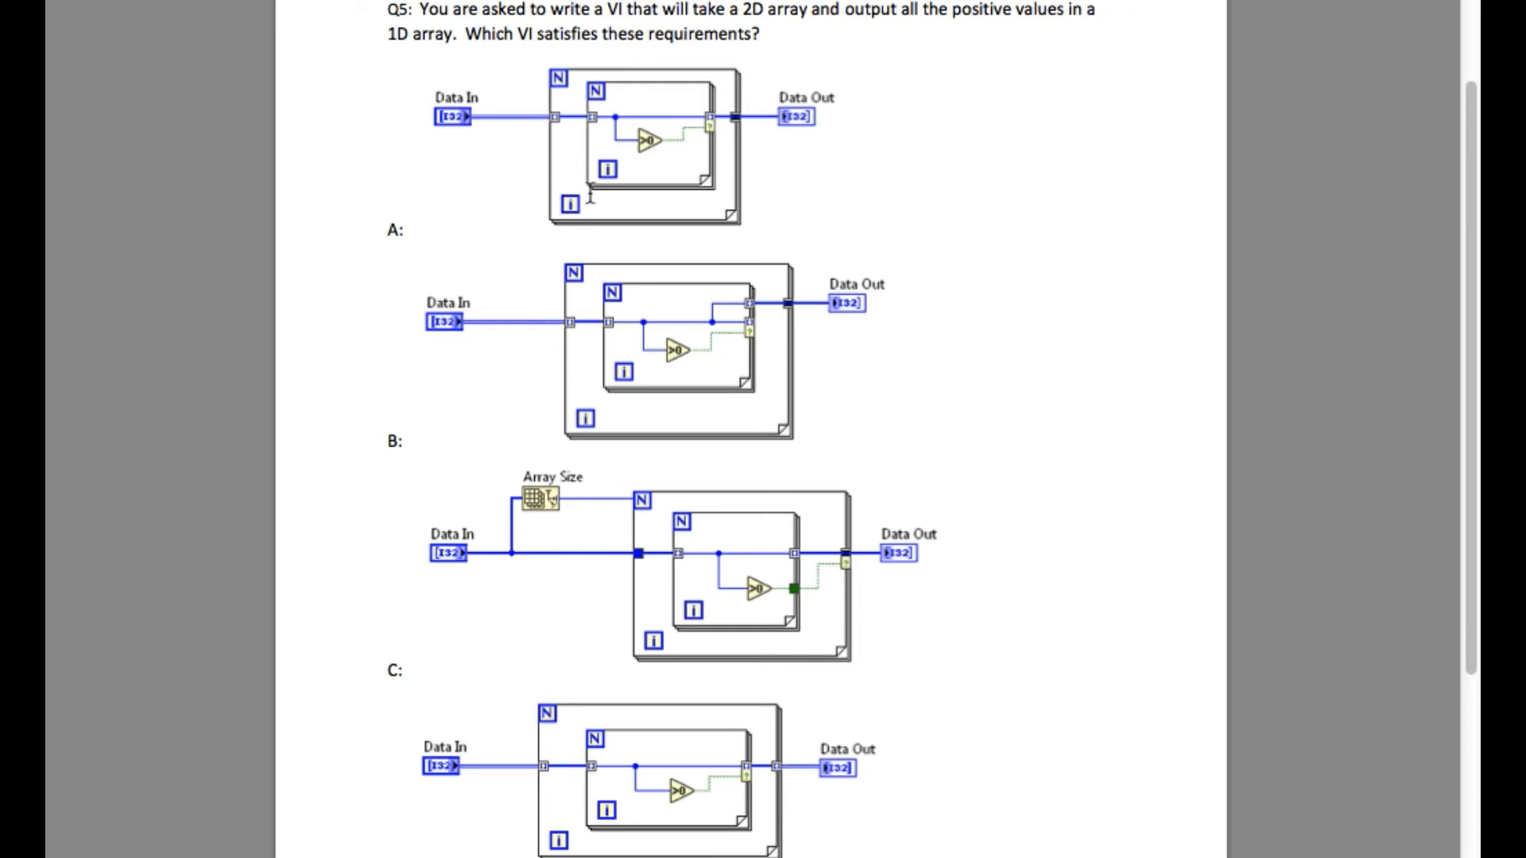
{"action": "mouse_move", "coordinate": [618, 302]}
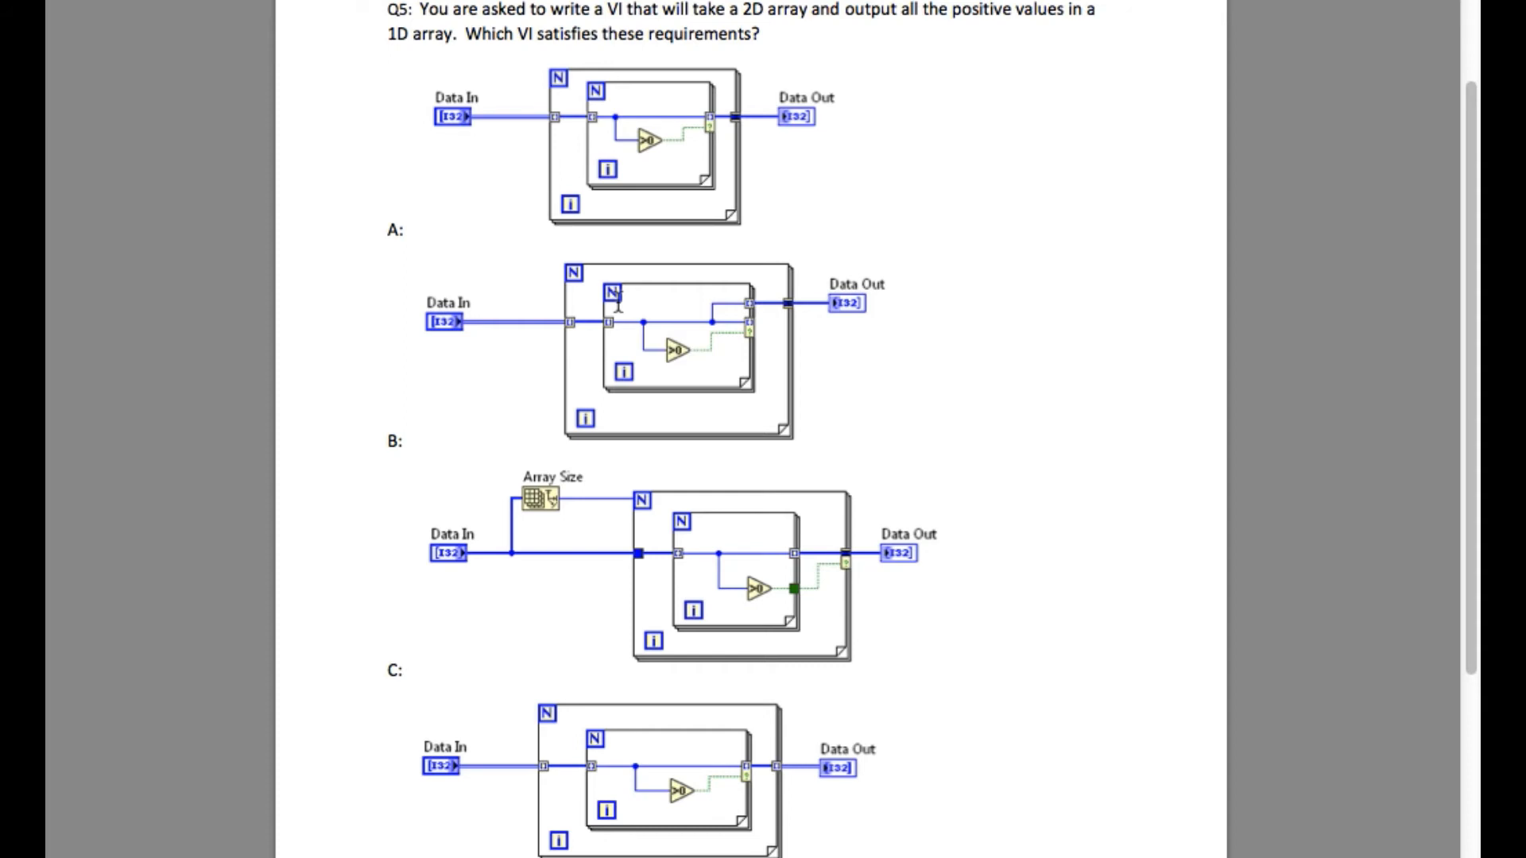
{"action": "mouse_move", "coordinate": [700, 310]}
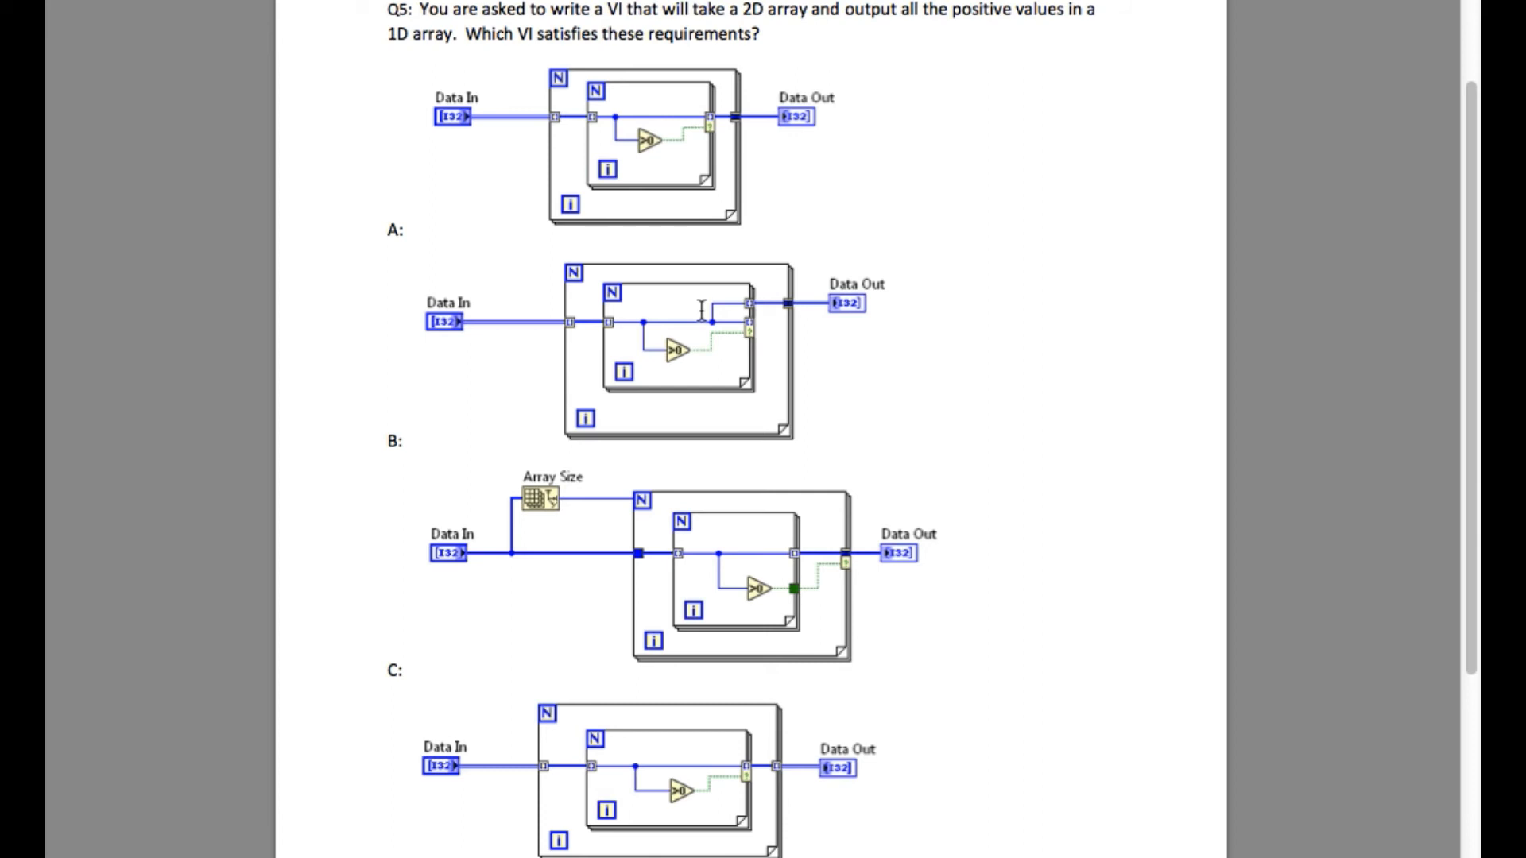
{"action": "mouse_move", "coordinate": [611, 119]}
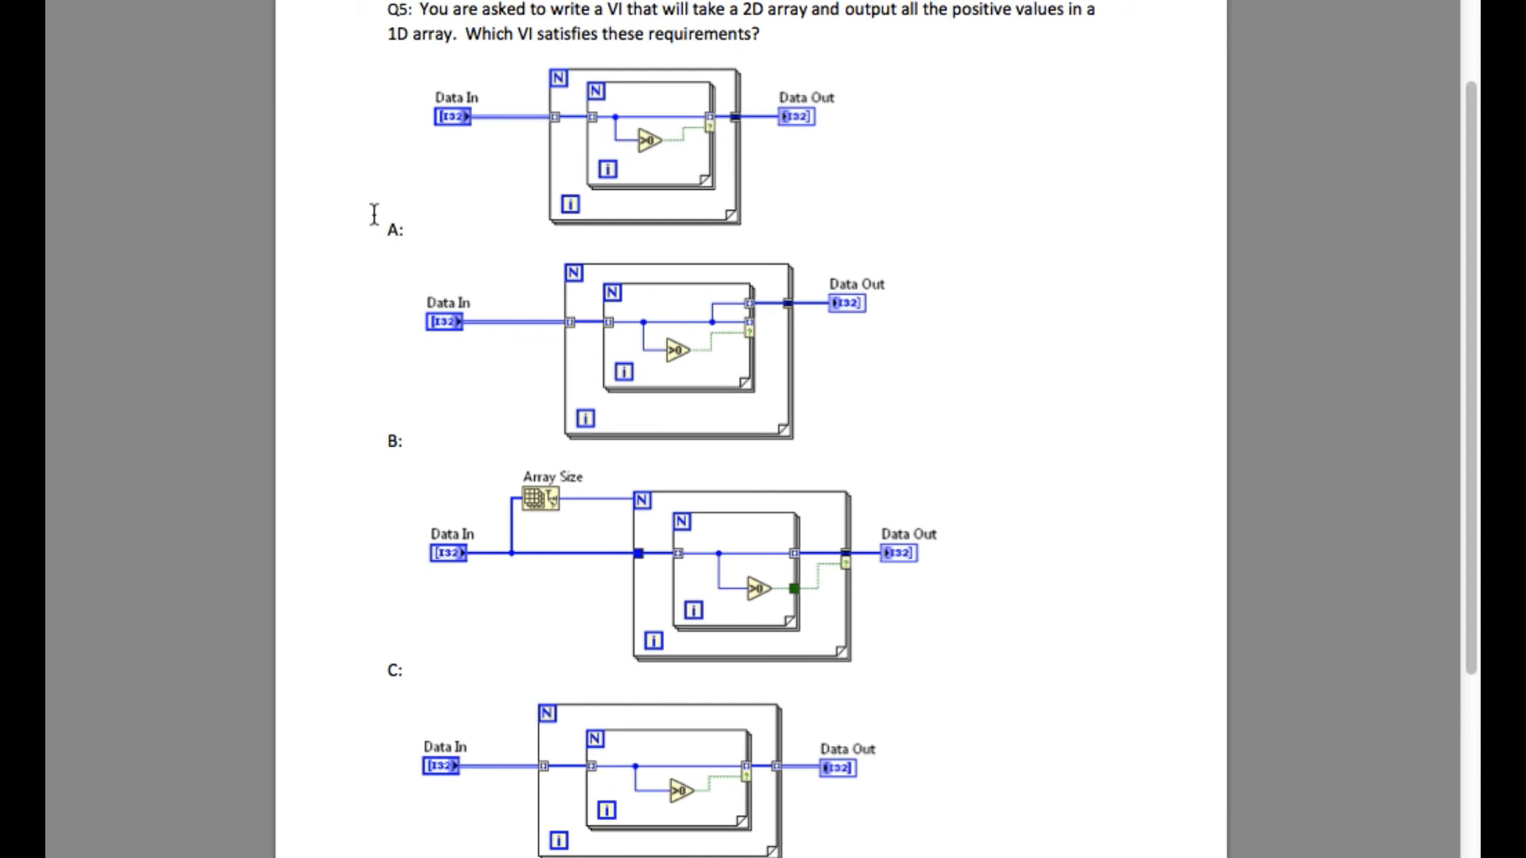
{"action": "mouse_move", "coordinate": [394, 261]}
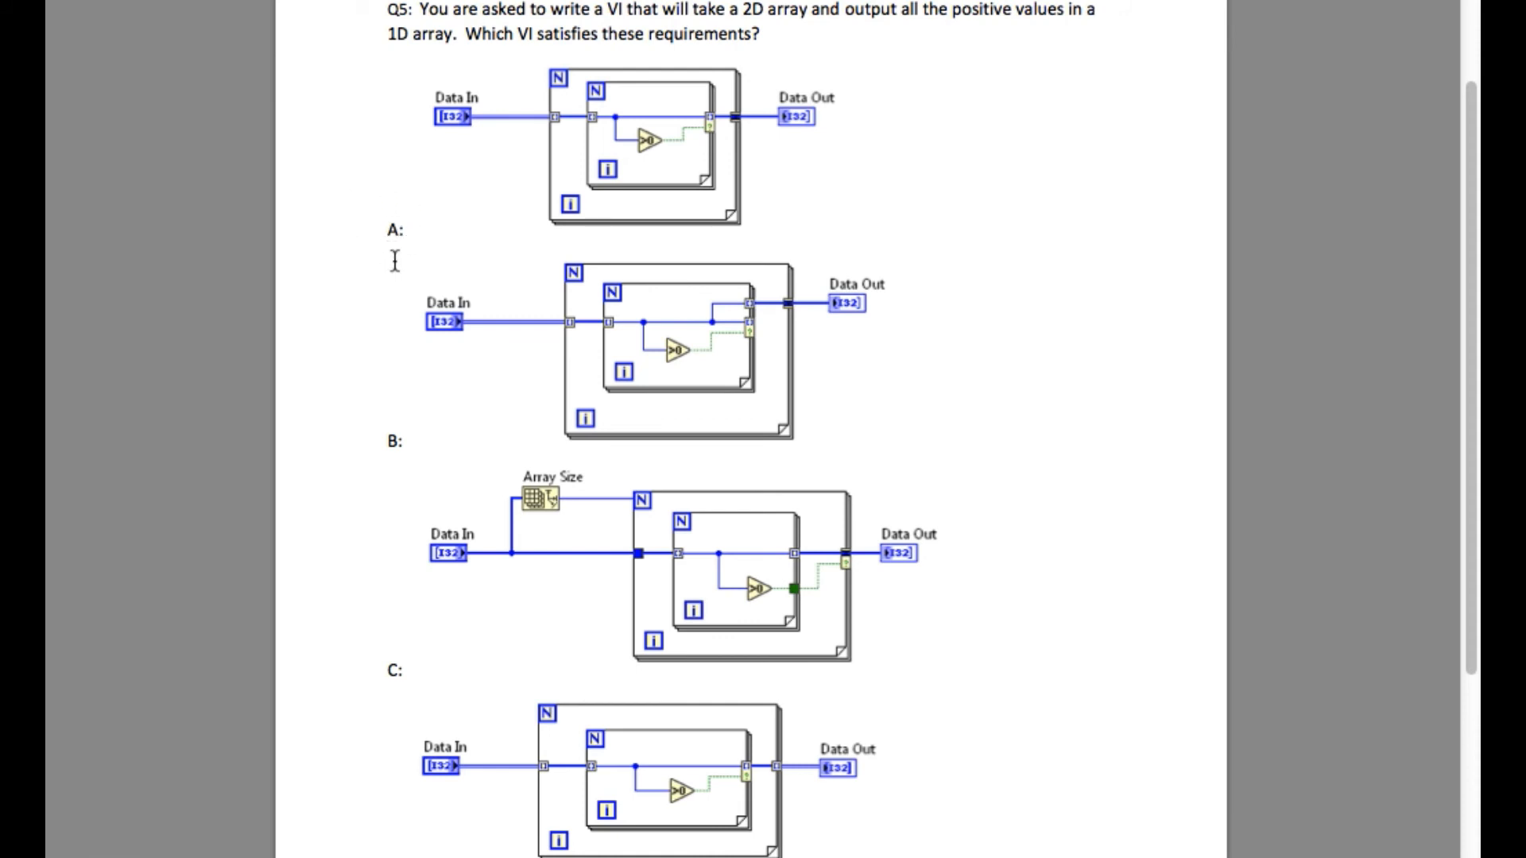